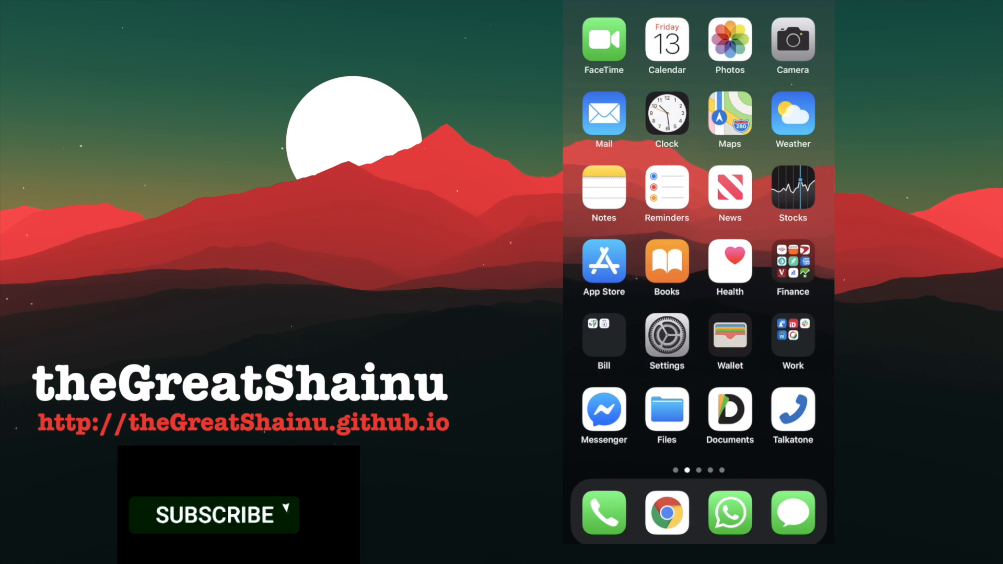
# Step: Search the App Store for "Vpn" and browse results such as VPN - Super Unlimited Proxy, Betternet and HotspotShield
pyautogui.click(213, 515)
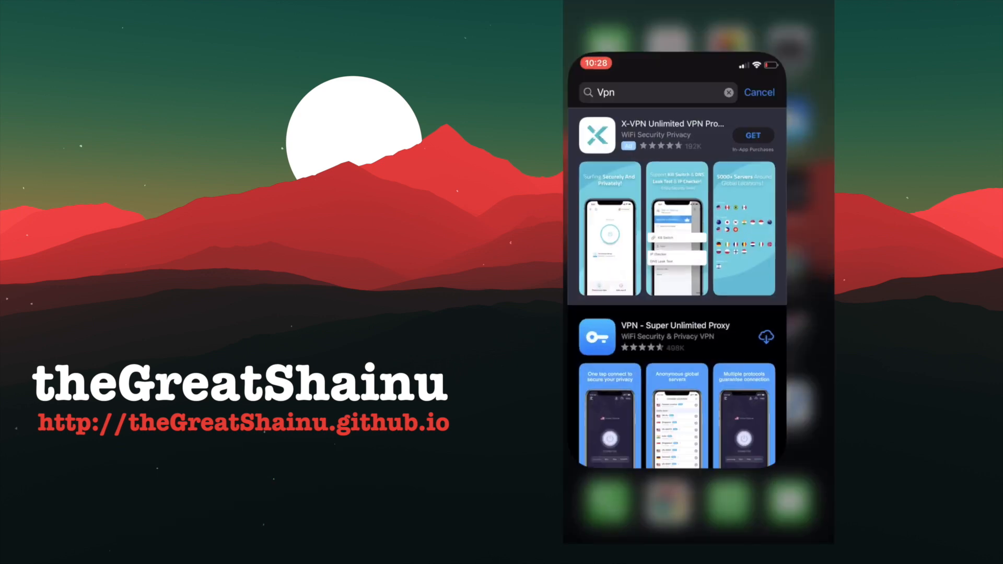
pyautogui.scroll(-3)
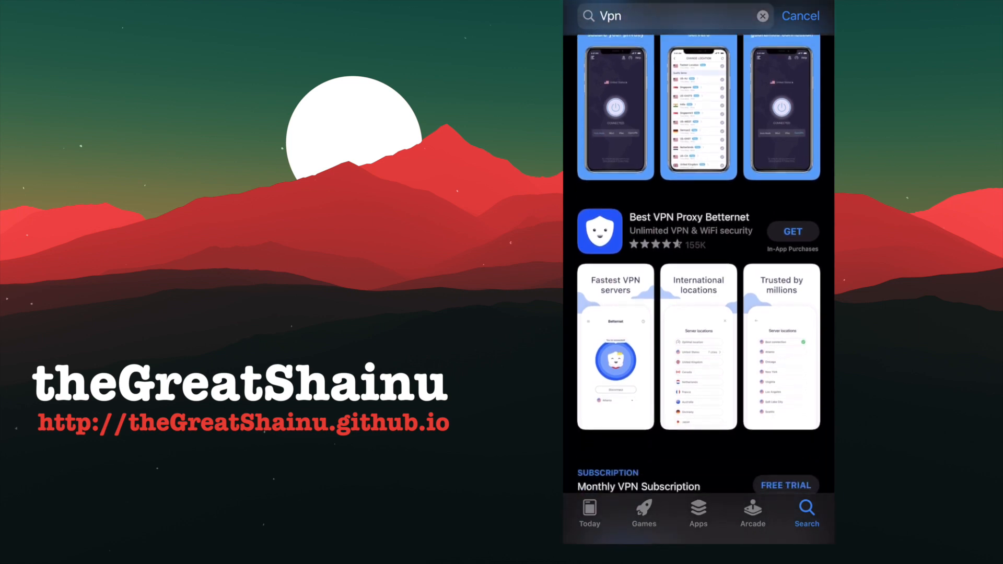
pyautogui.scroll(-3)
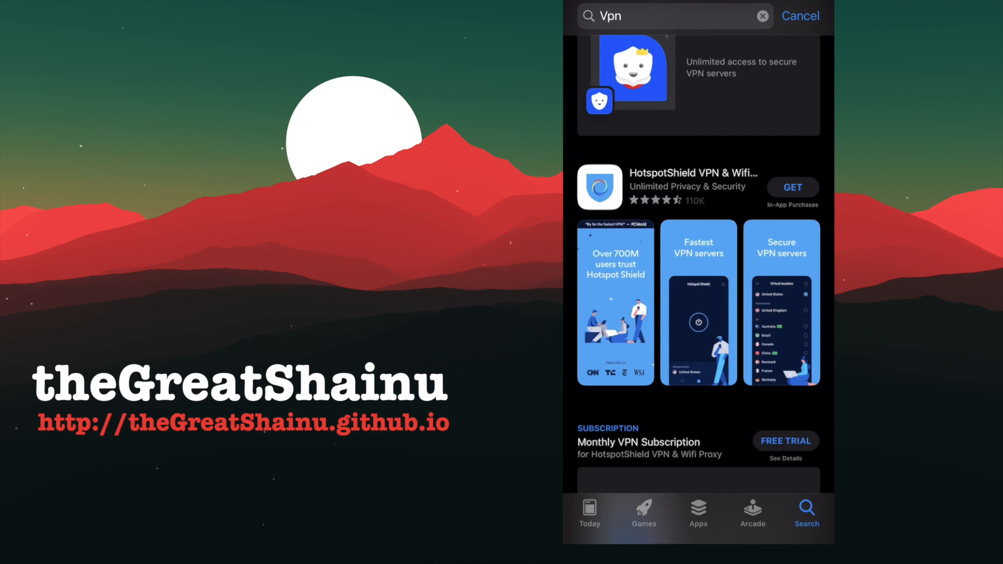
pyautogui.scroll(-3)
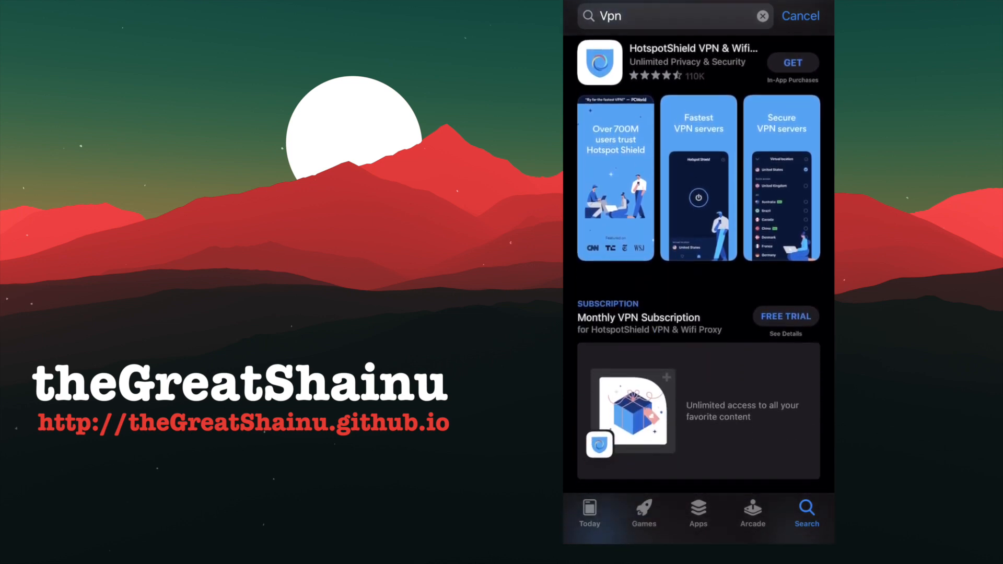
pyautogui.scroll(-3)
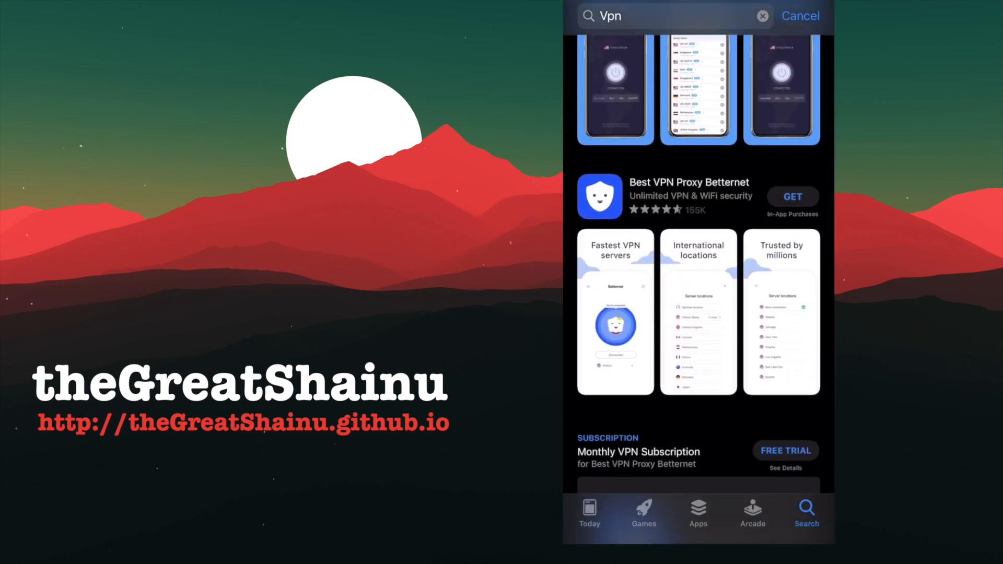
pyautogui.scroll(-3)
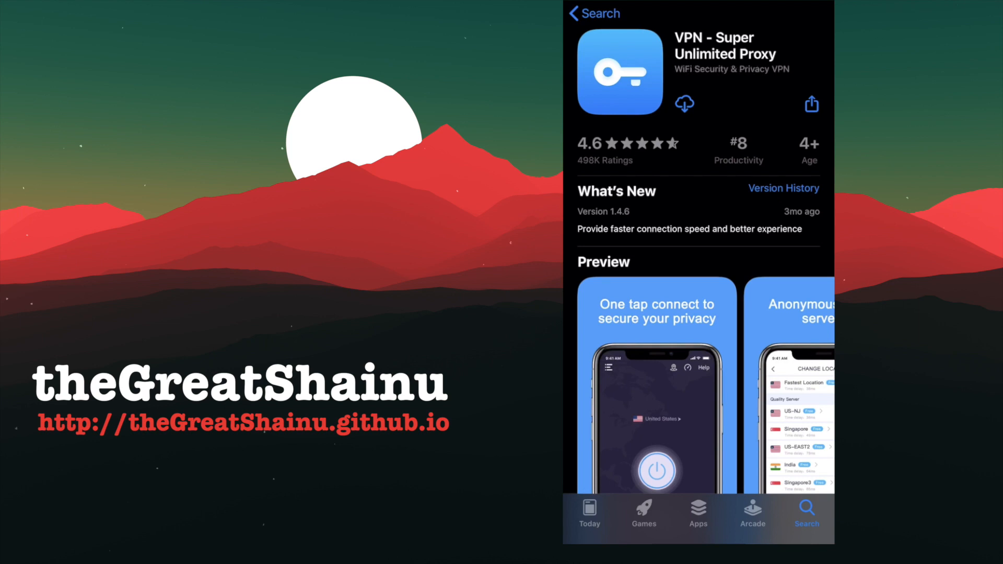
# Step: Download VPN - Super Unlimited Proxy and launch it once installed
pyautogui.click(685, 104)
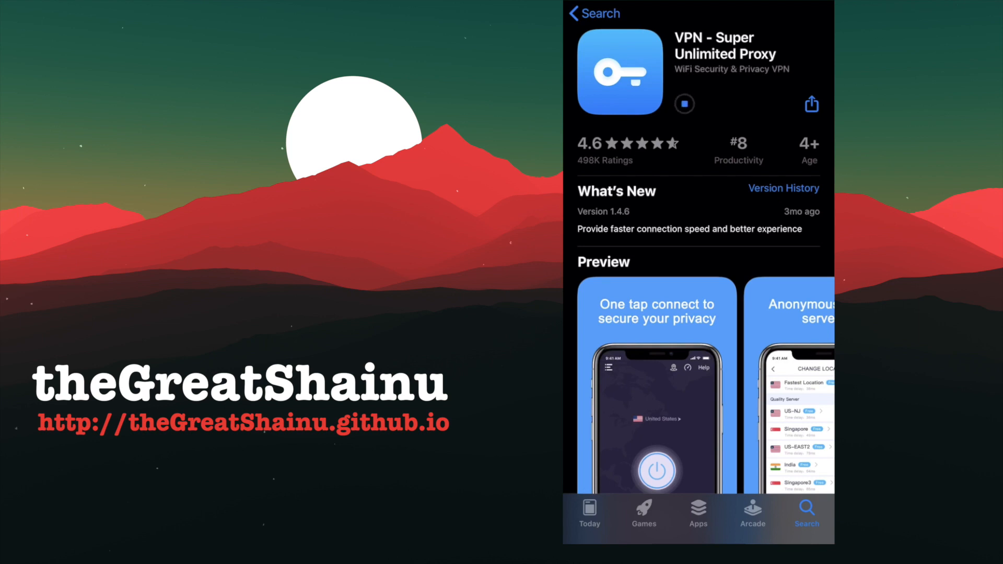
pyautogui.click(683, 103)
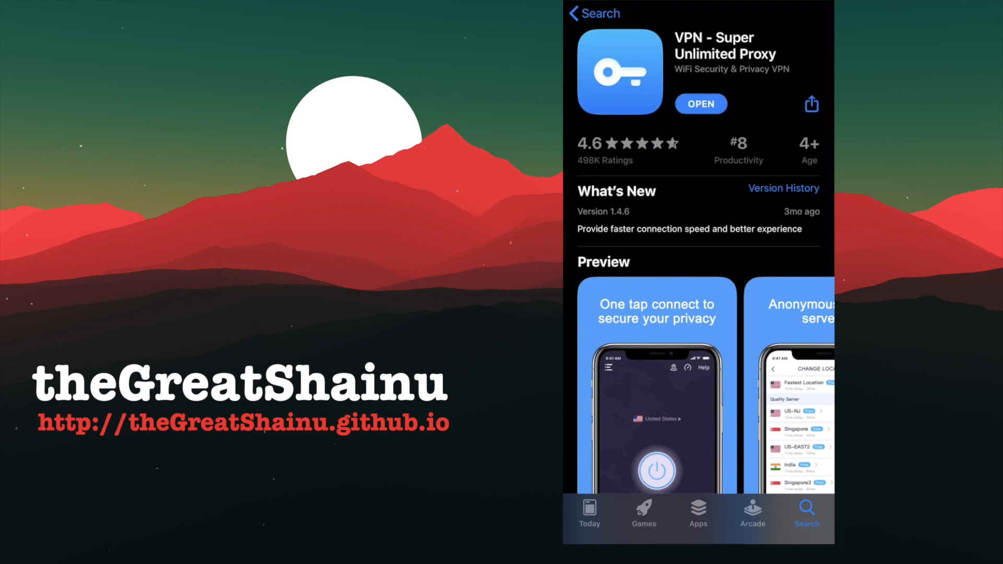
pyautogui.click(700, 103)
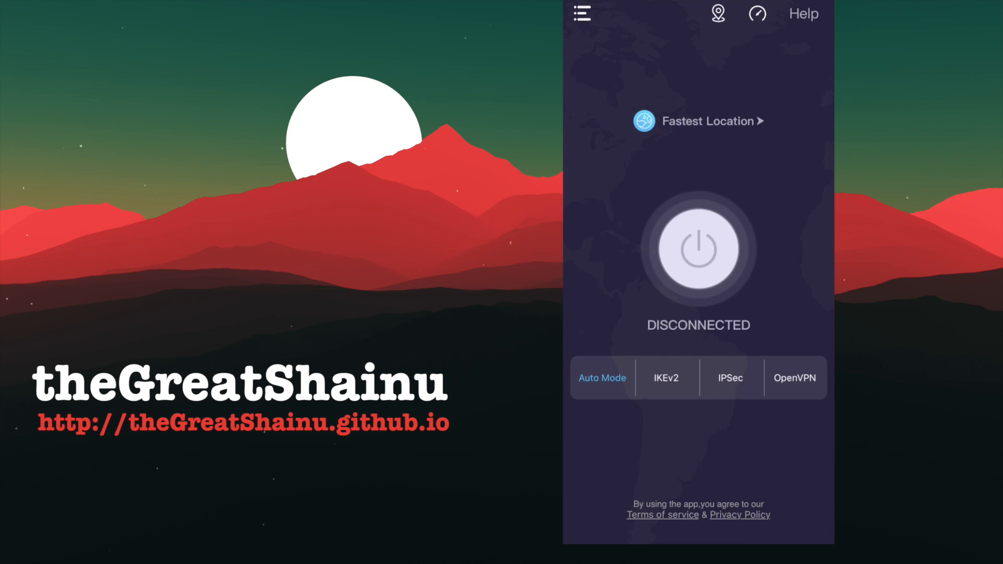
# Step: Browse the Change Location list of free US, Canada, UK and German servers
pyautogui.click(698, 121)
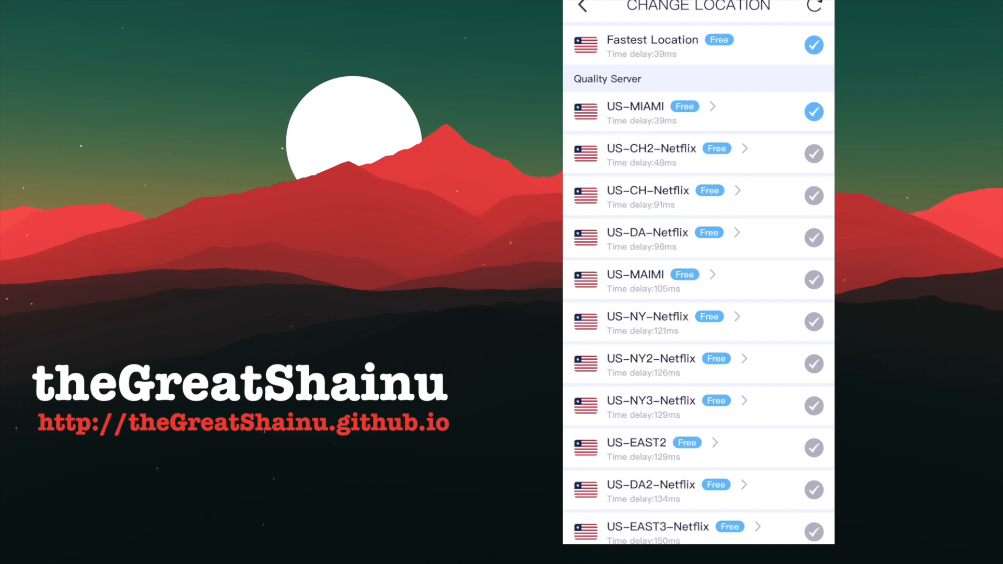
pyautogui.scroll(-3)
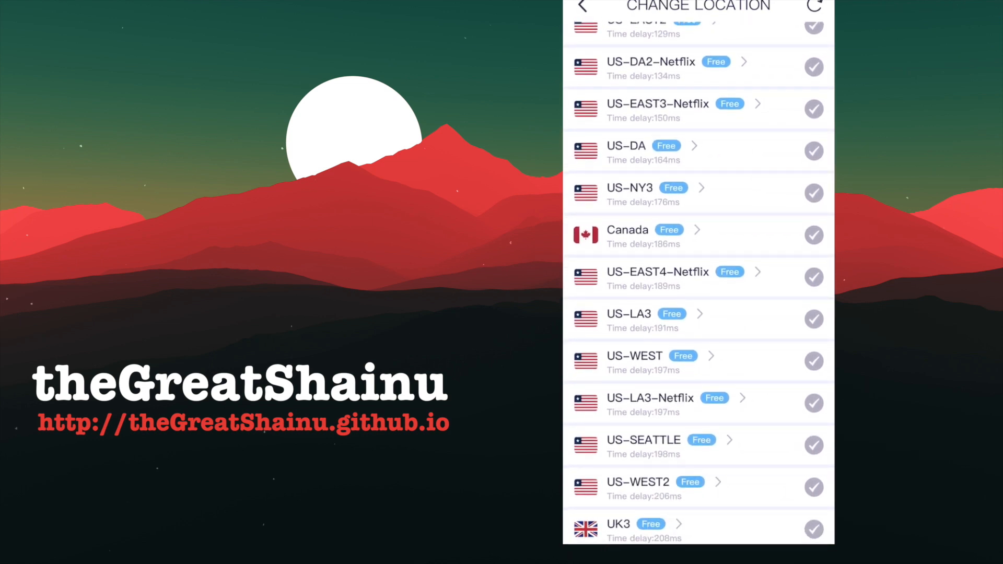
pyautogui.scroll(-3)
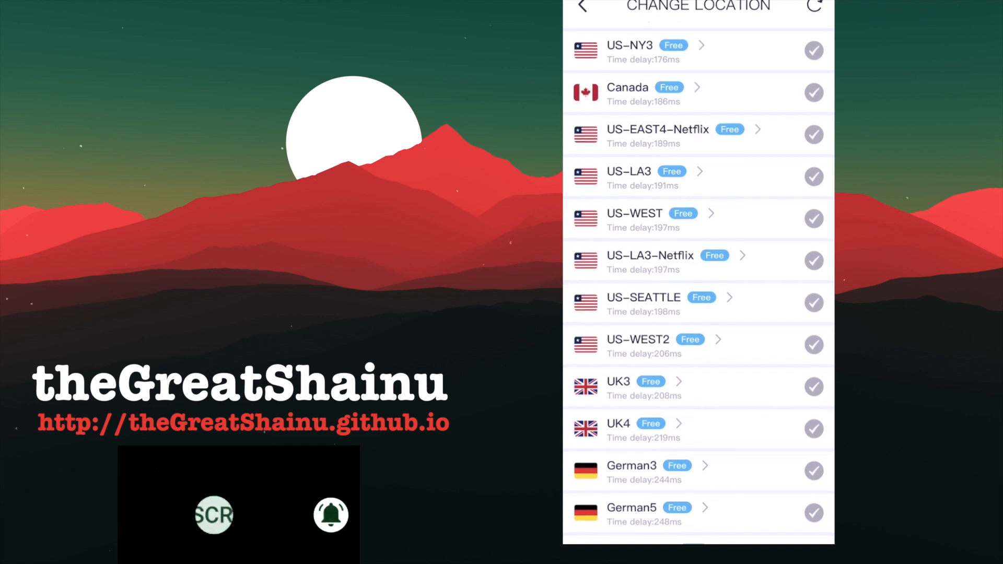
pyautogui.scroll(-3)
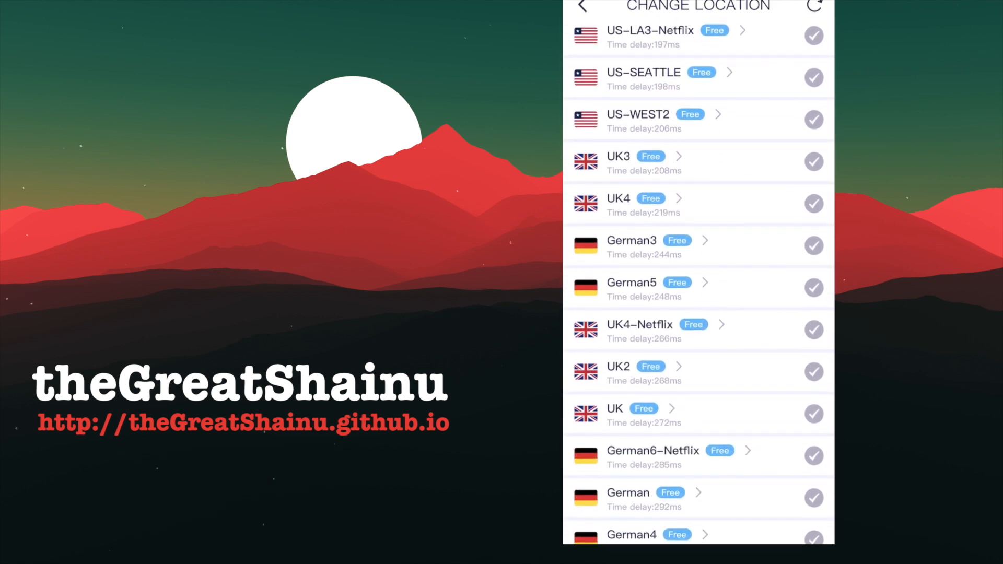
pyautogui.scroll(-3)
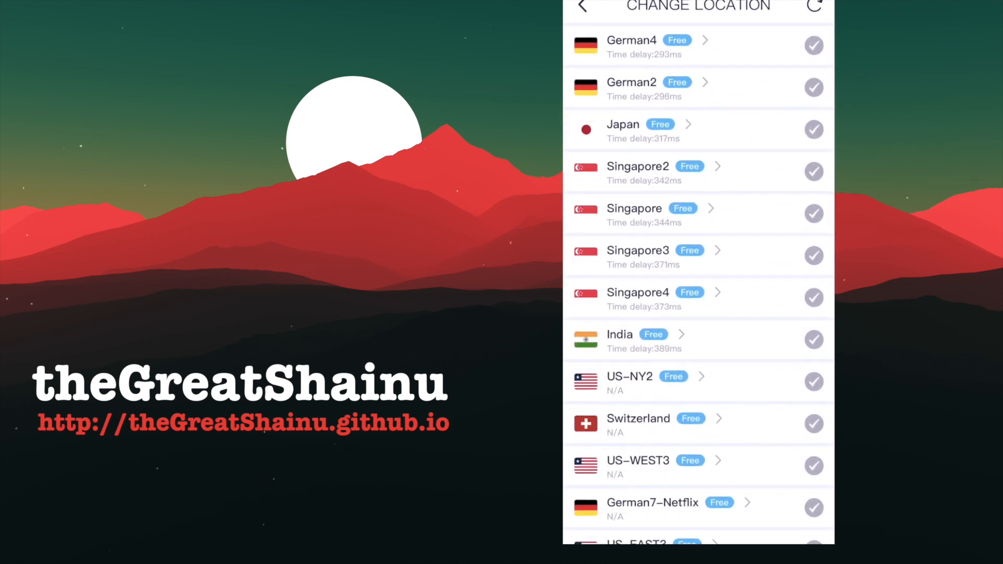
pyautogui.scroll(-3)
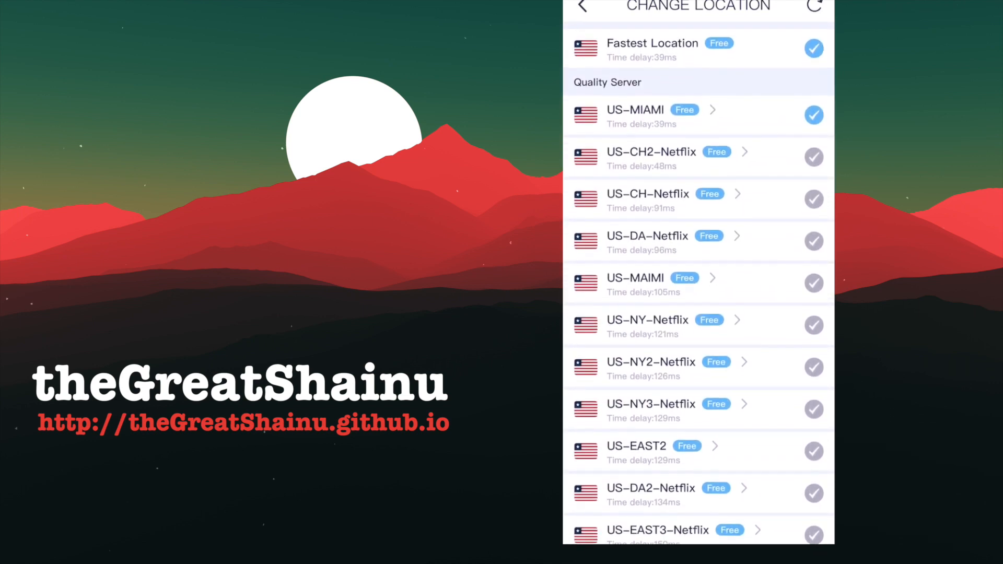
# Step: Select the German3 server and start connecting, reaching the VPN configuration permission prompt
pyautogui.click(583, 9)
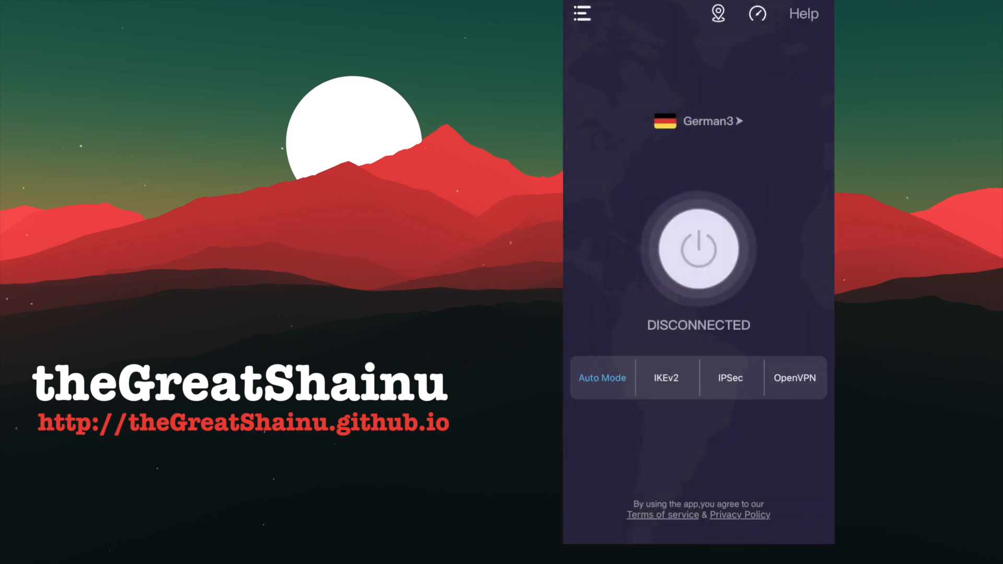
pyautogui.click(697, 121)
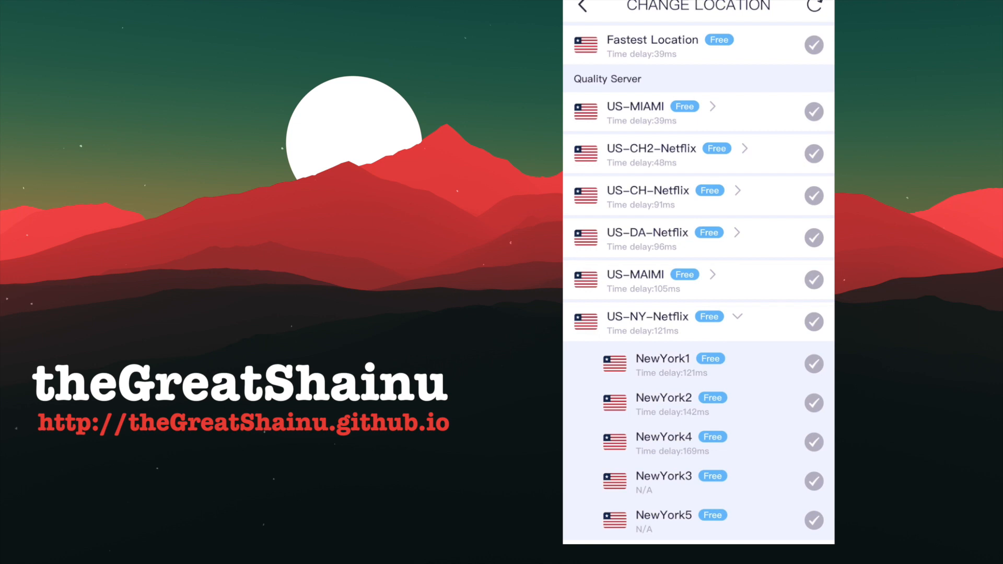
pyautogui.click(582, 8)
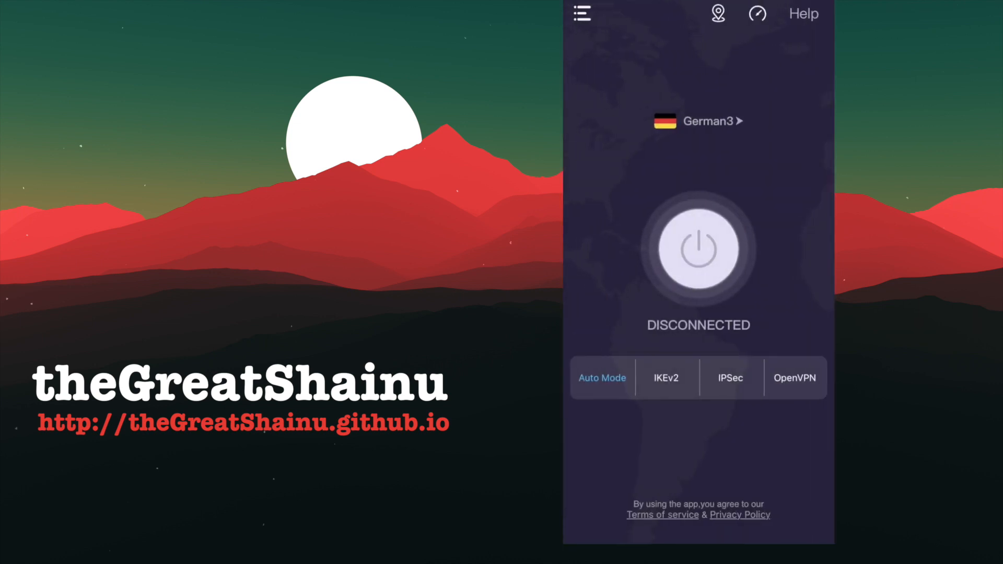
pyautogui.click(698, 249)
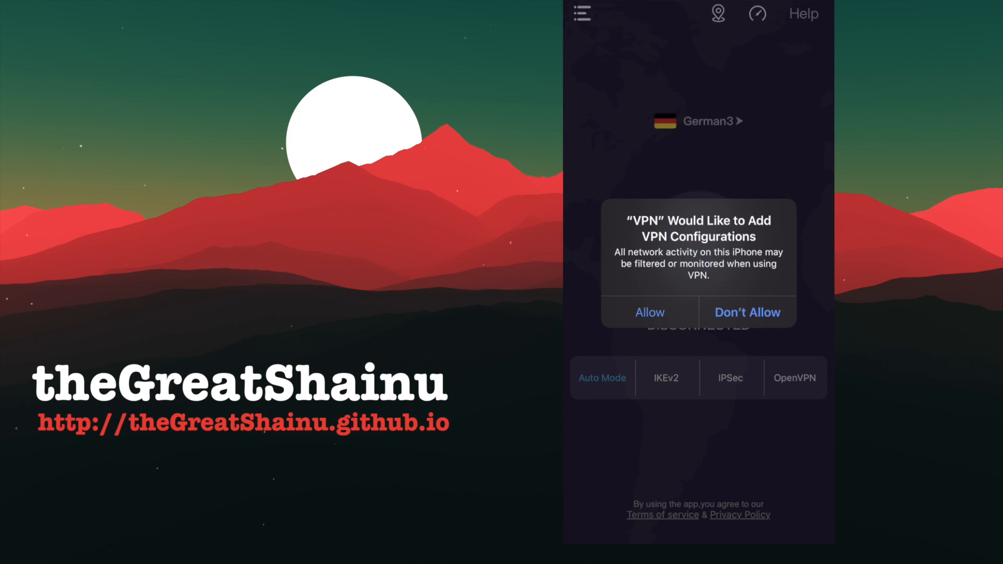
pyautogui.click(649, 313)
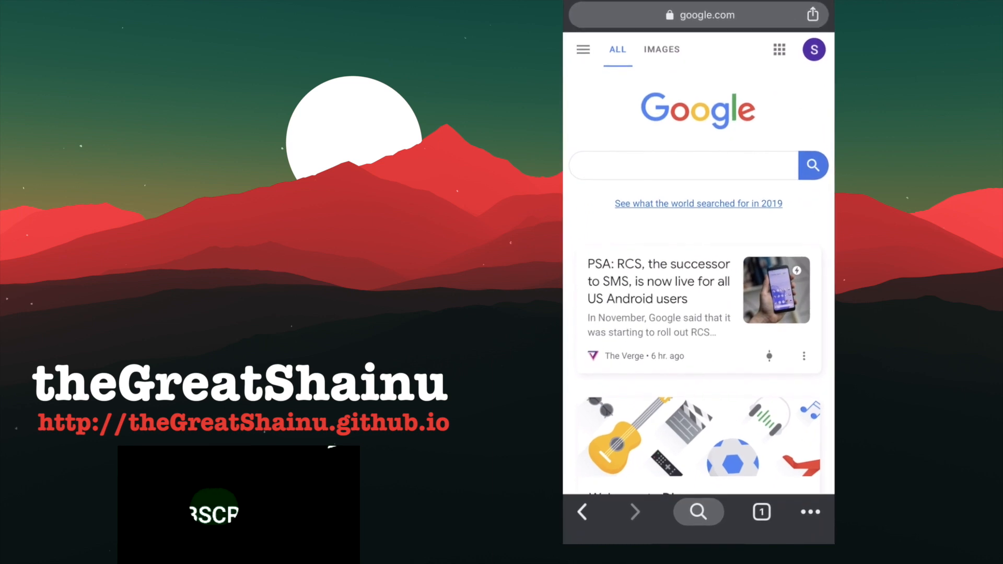
# Step: Run a Google search for whatismyipaddress in Chrome
pyautogui.click(681, 166)
pyautogui.write('whatismyipaddress')
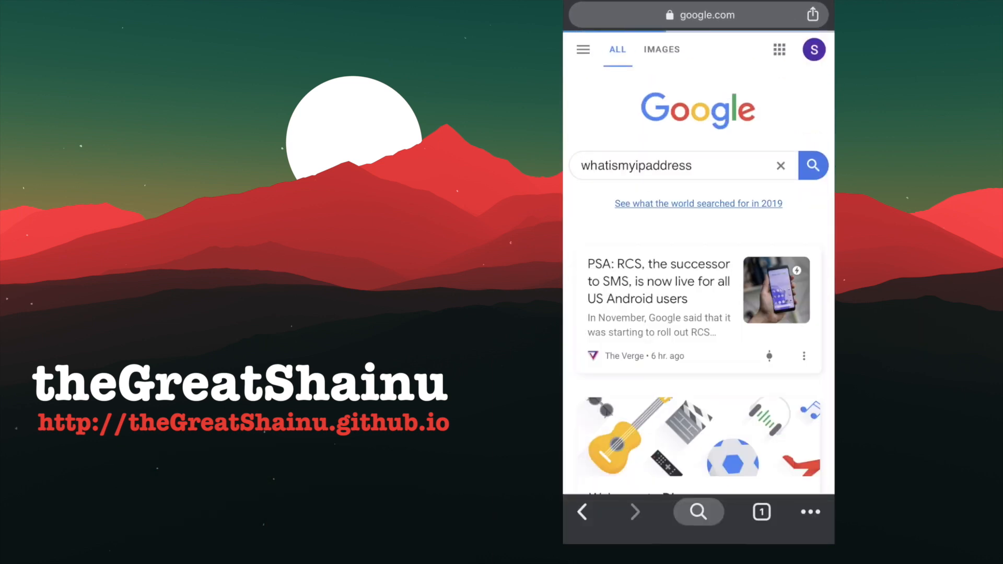
pyautogui.click(813, 165)
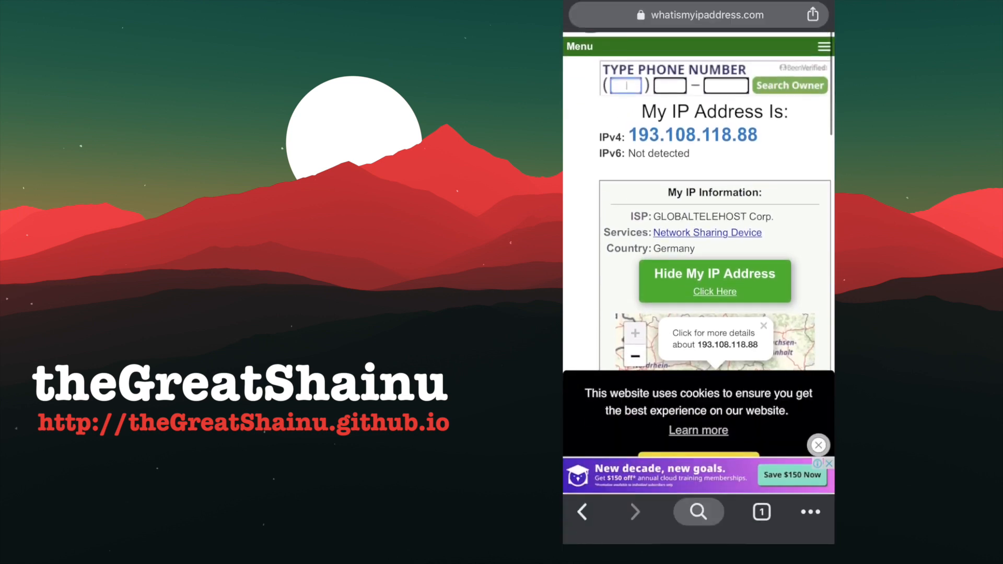
pyautogui.scroll(-3)
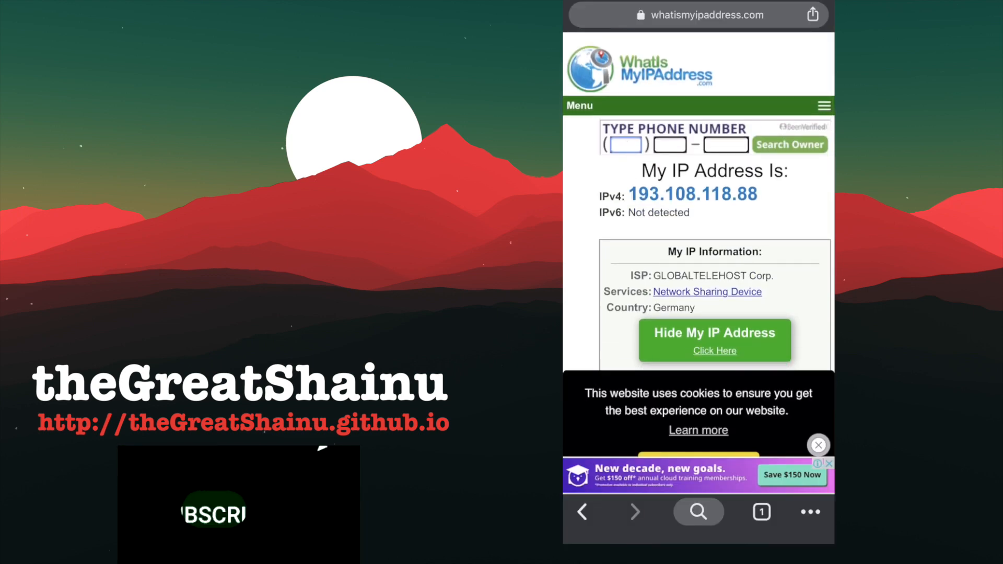
pyautogui.click(213, 515)
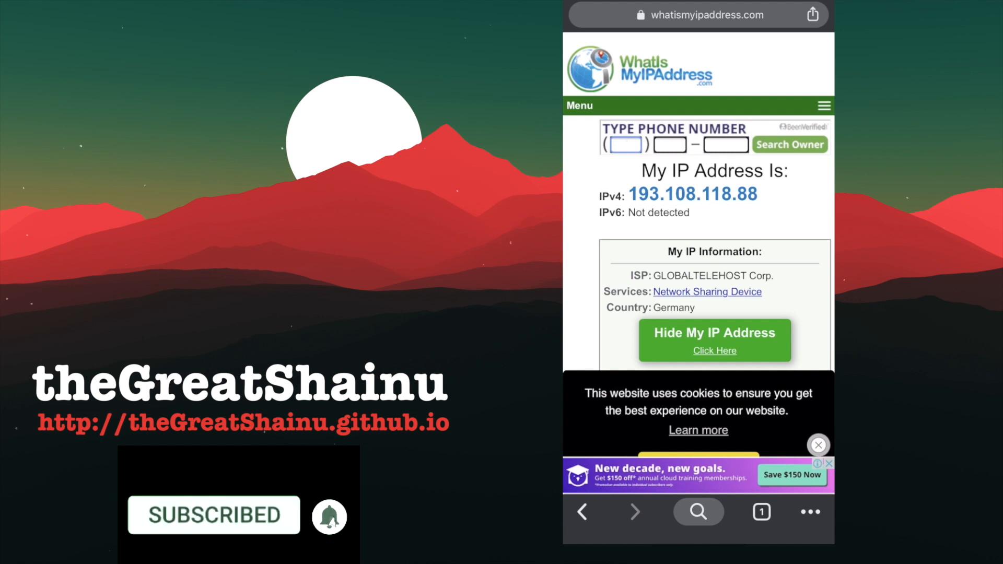